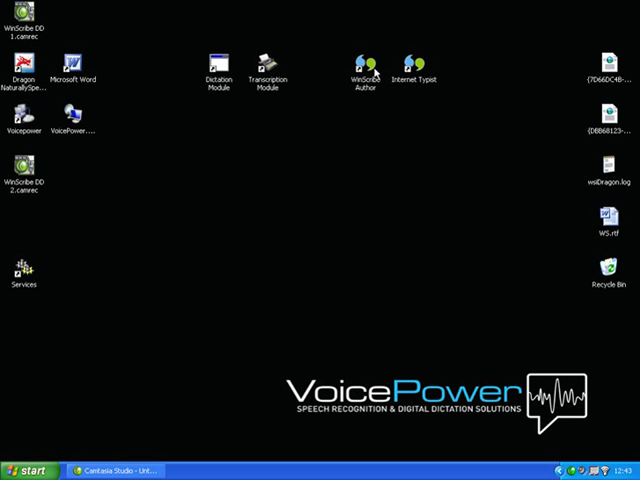
mouse_move(412, 72)
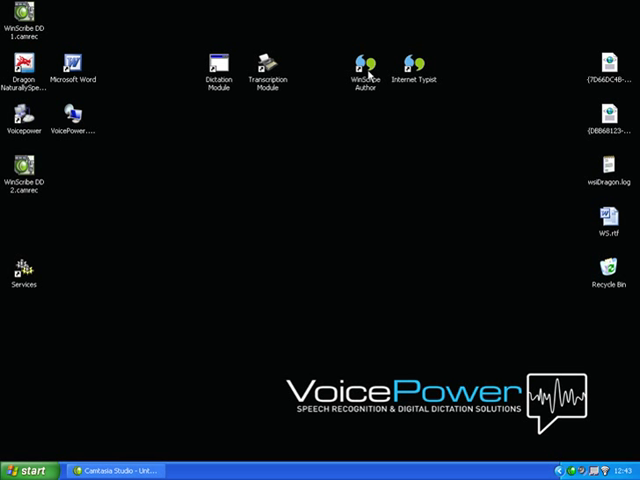
Step: Launch WinScribe Author from its desktop shortcut, opening new local job 104
left_click(368, 60)
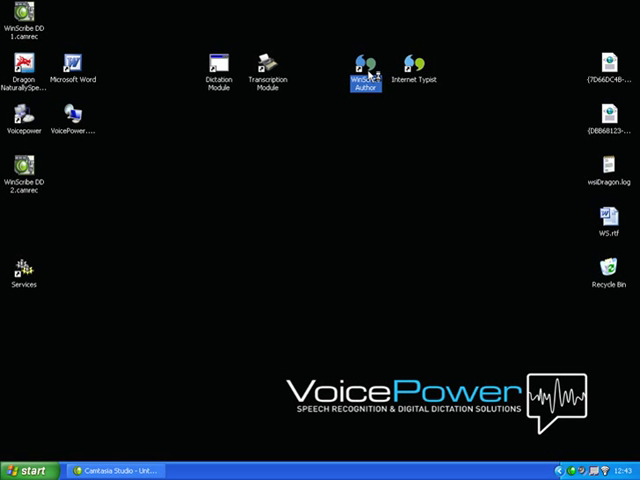
double_click(368, 64)
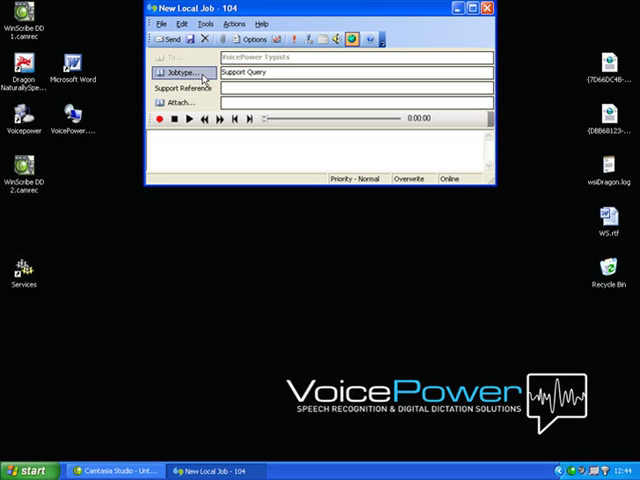
Step: Set job 104's type to Letter and enter customer reference VP2654
left_click(182, 76)
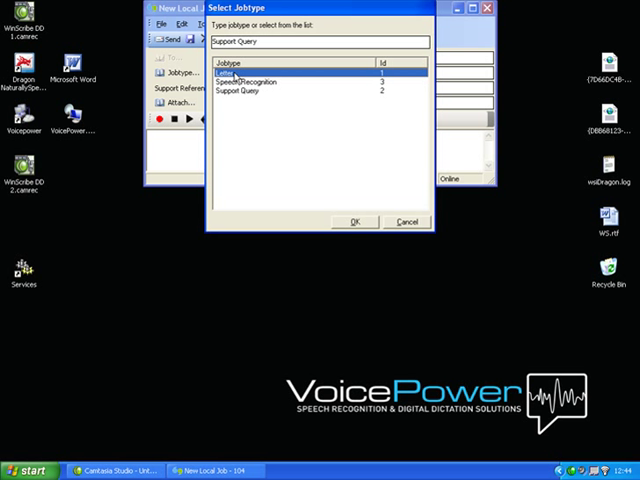
mouse_move(352, 258)
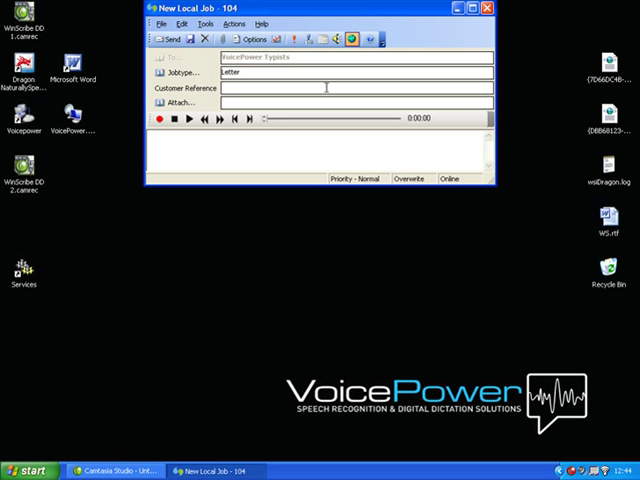
type("VP2654")
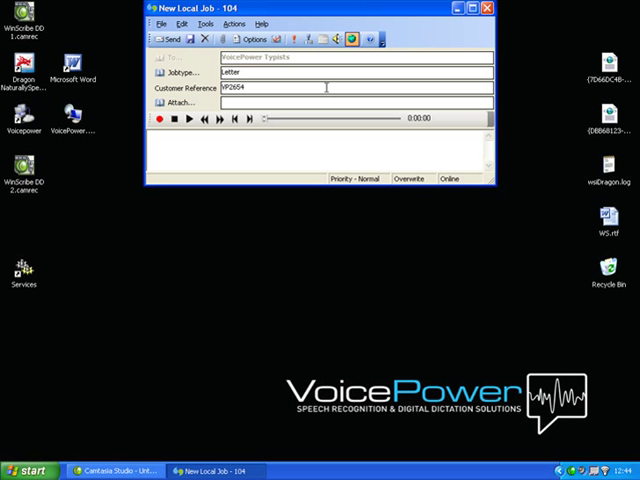
mouse_move(274, 120)
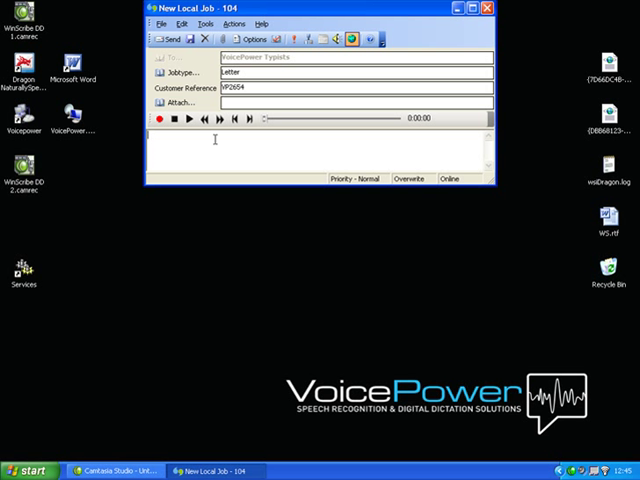
Step: Enter the job note "please keep a copy for our records"
type("ple")
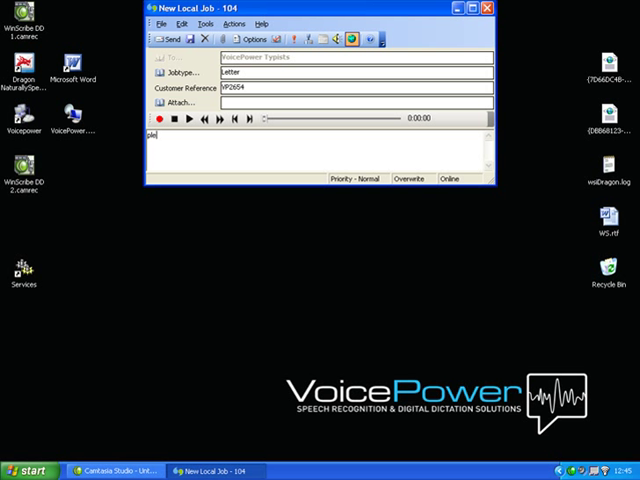
type("please keep a")
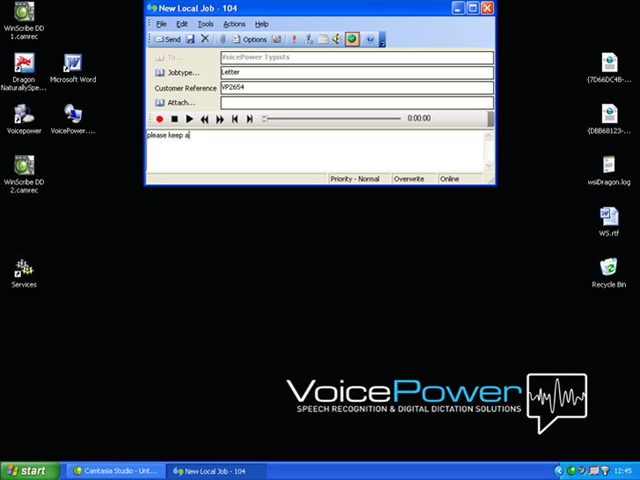
type("copy for o")
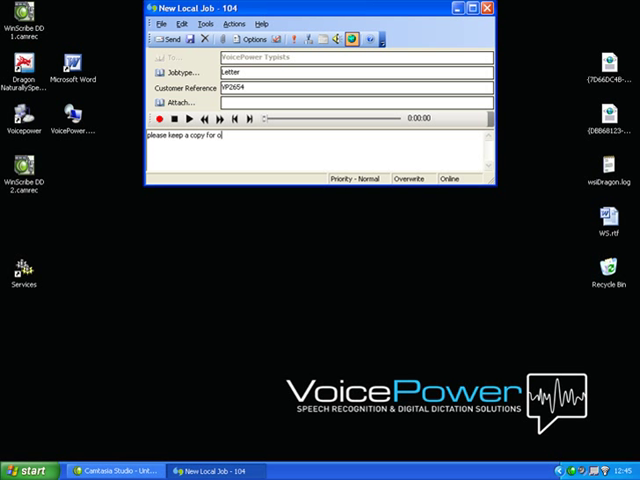
type("ur records")
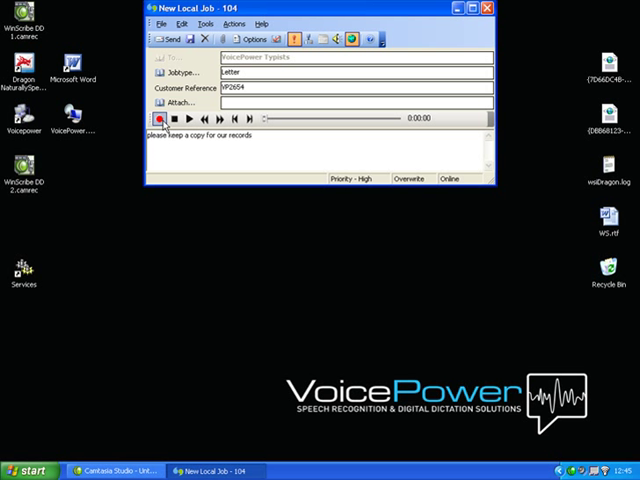
Step: Record a roughly 37-second dictation for job 104 and send it to Sent Items
left_click(160, 120)
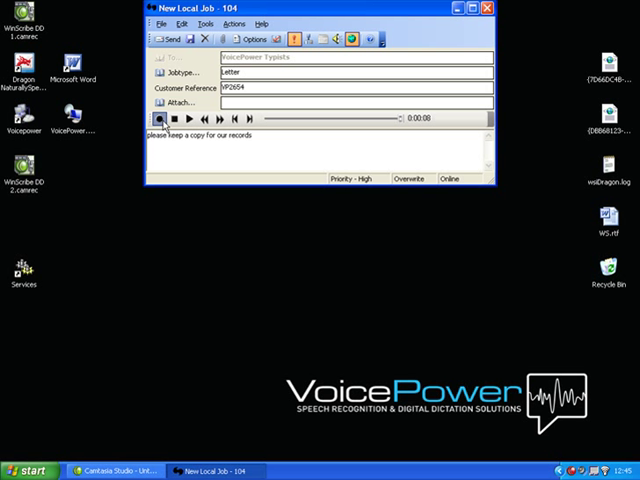
left_click(160, 120)
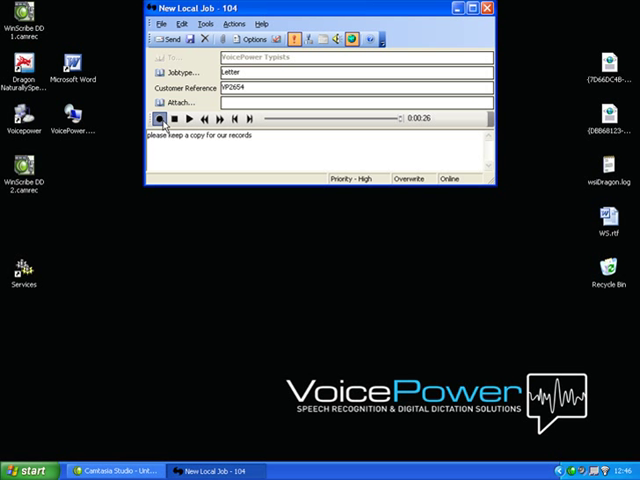
left_click(158, 120)
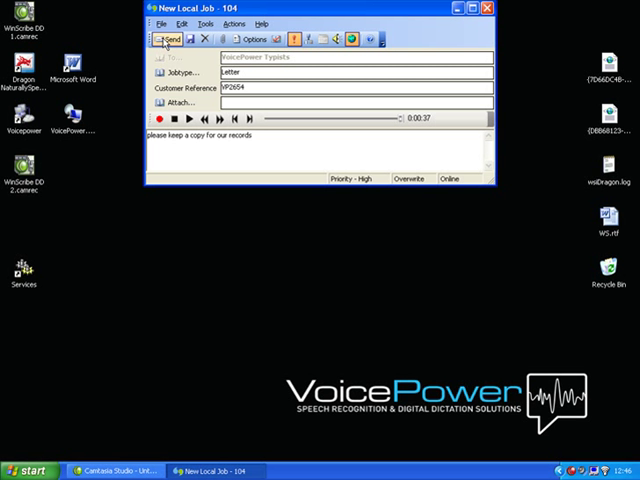
left_click(172, 40)
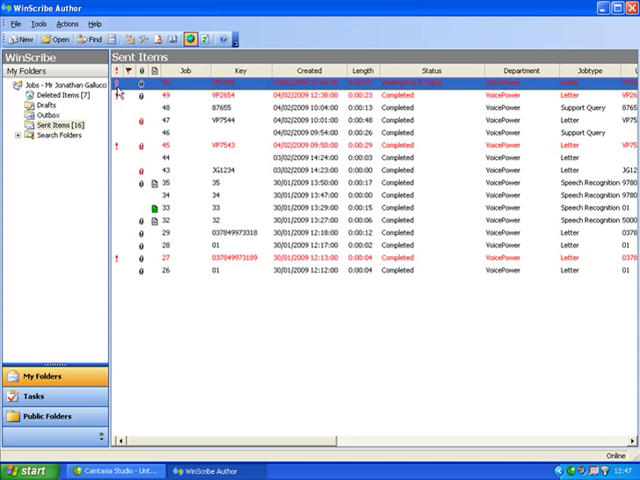
mouse_move(582, 104)
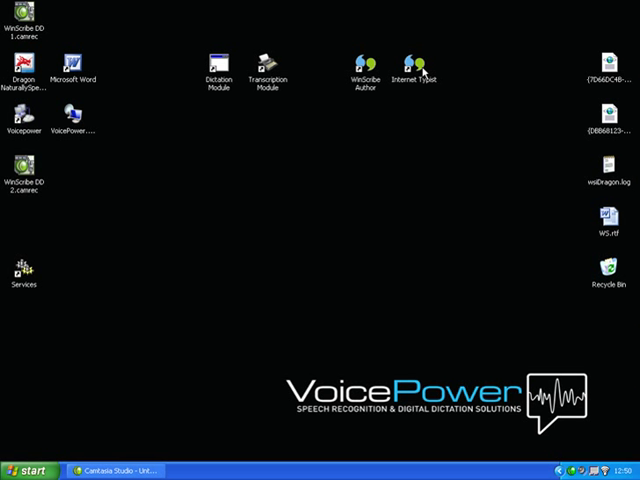
Step: Launch WinScribe Internet Typist and log on with the typist ID and security code
left_click(420, 56)
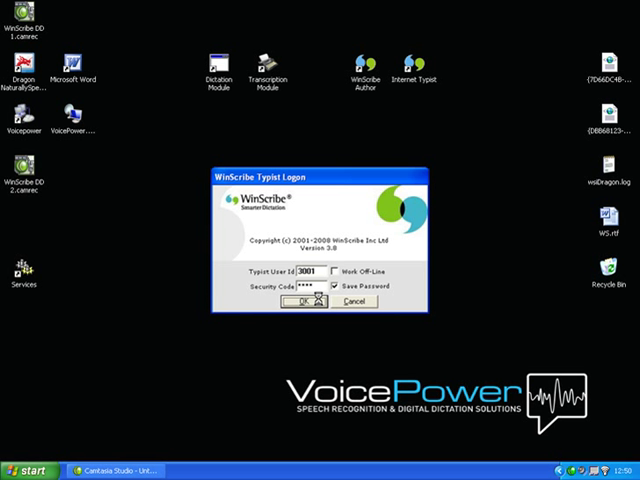
left_click(300, 304)
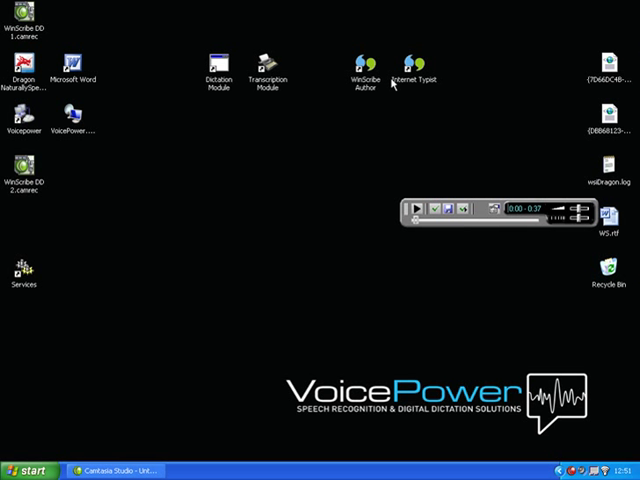
mouse_move(414, 204)
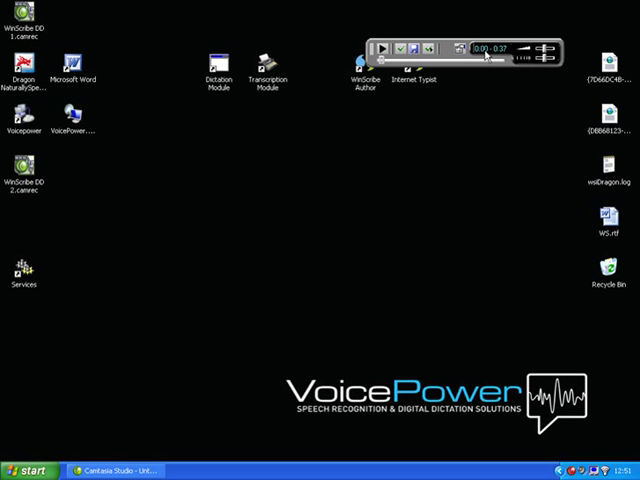
mouse_move(498, 58)
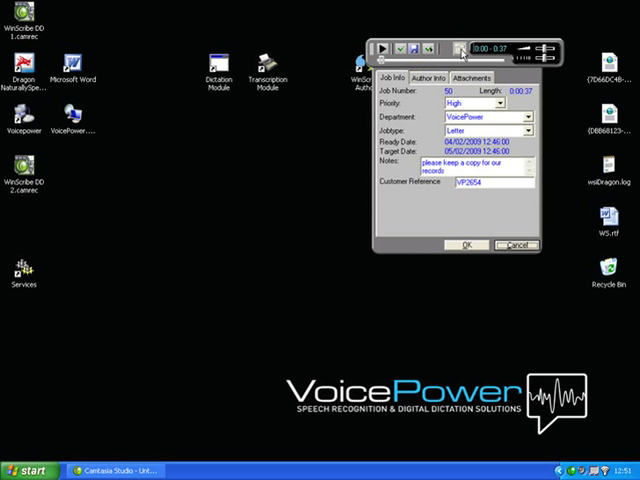
Step: Review the job's Author Info and Attachments details, then close the details with OK
left_click(432, 78)
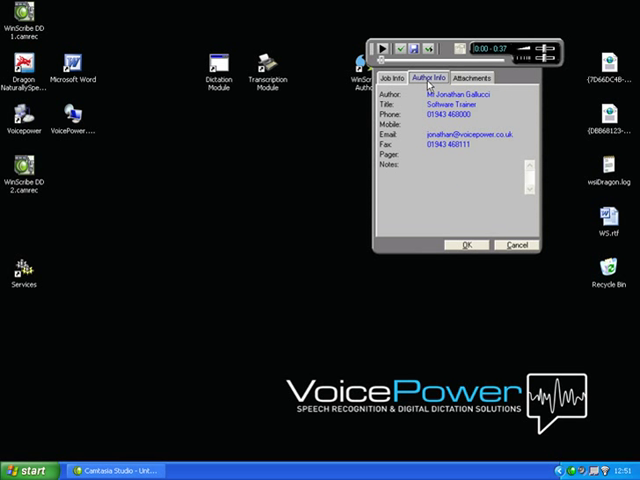
left_click(468, 76)
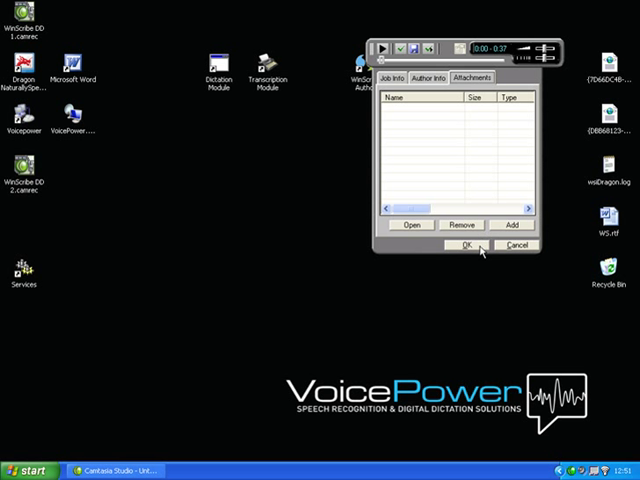
left_click(464, 246)
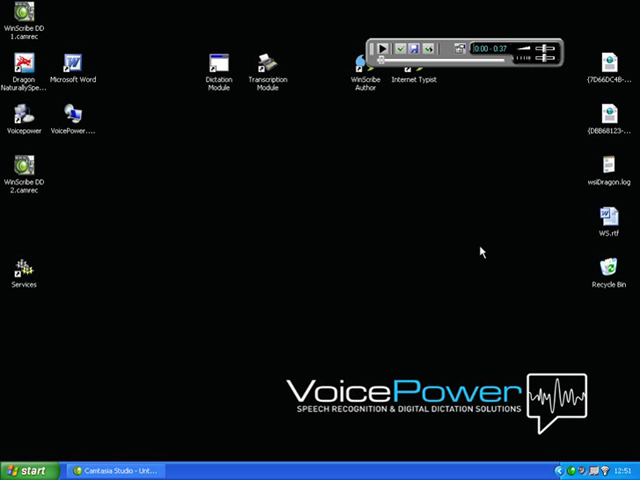
mouse_move(444, 110)
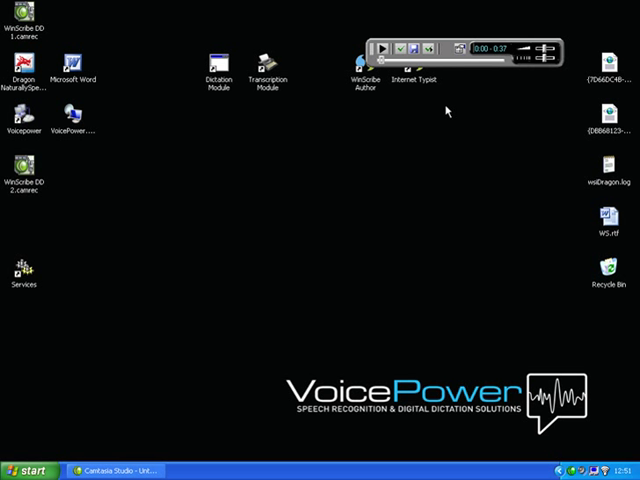
mouse_move(392, 48)
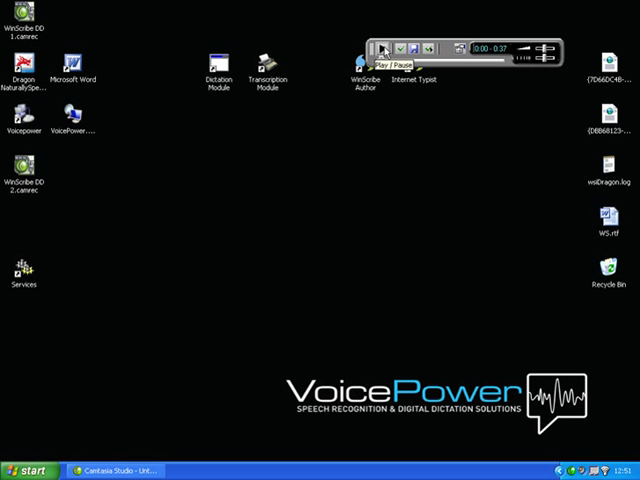
Step: Start playback of the 37-second dictated letter on the Typist player bar
left_click(384, 48)
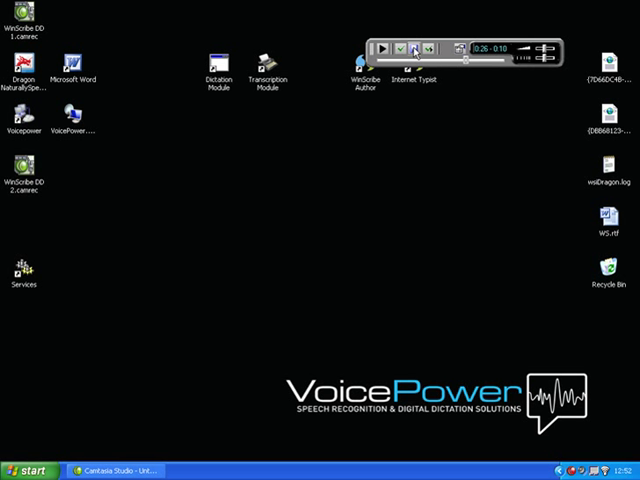
mouse_move(416, 46)
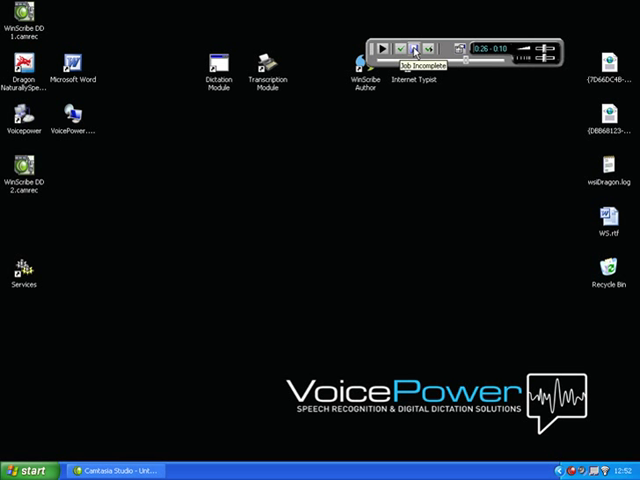